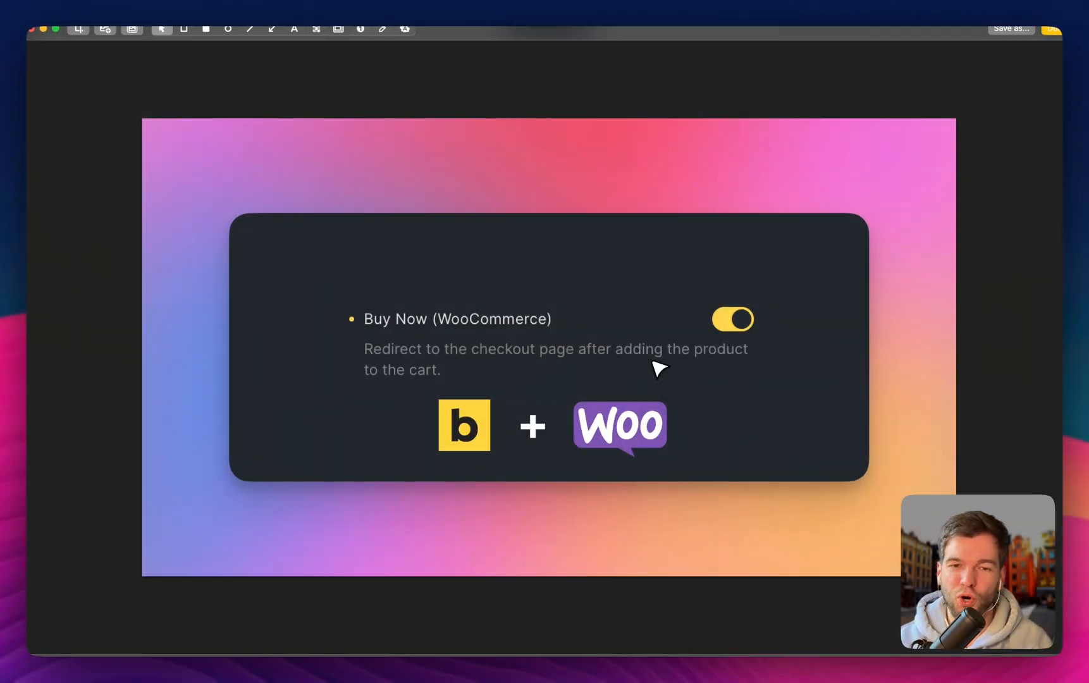
mouse_move(662, 385)
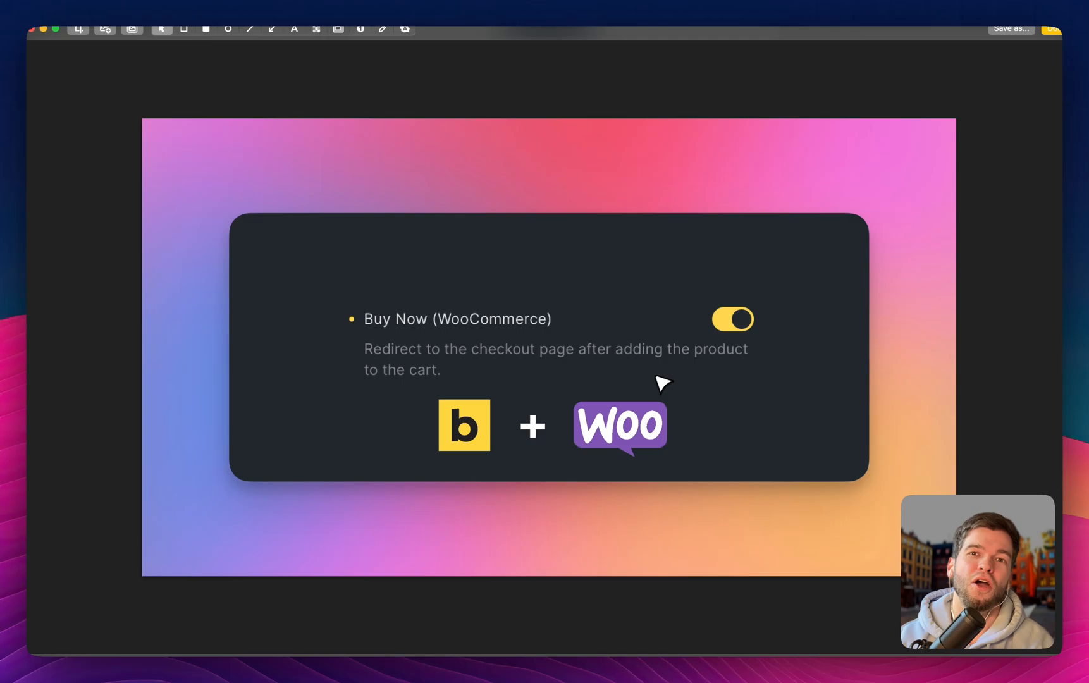
mouse_move(642, 394)
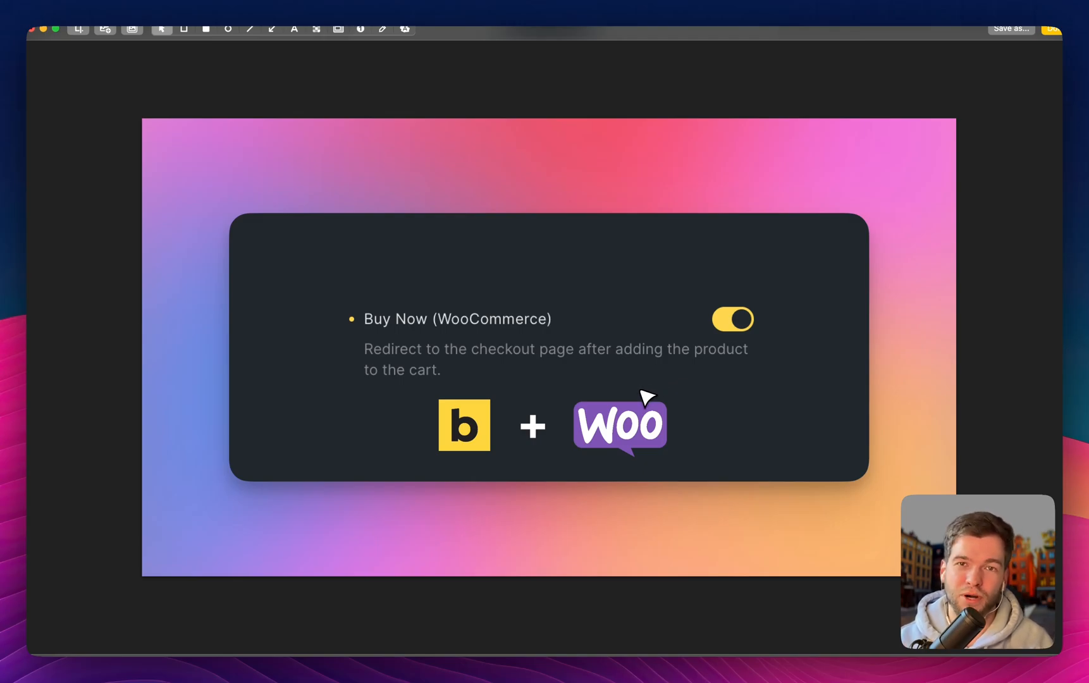
mouse_move(659, 395)
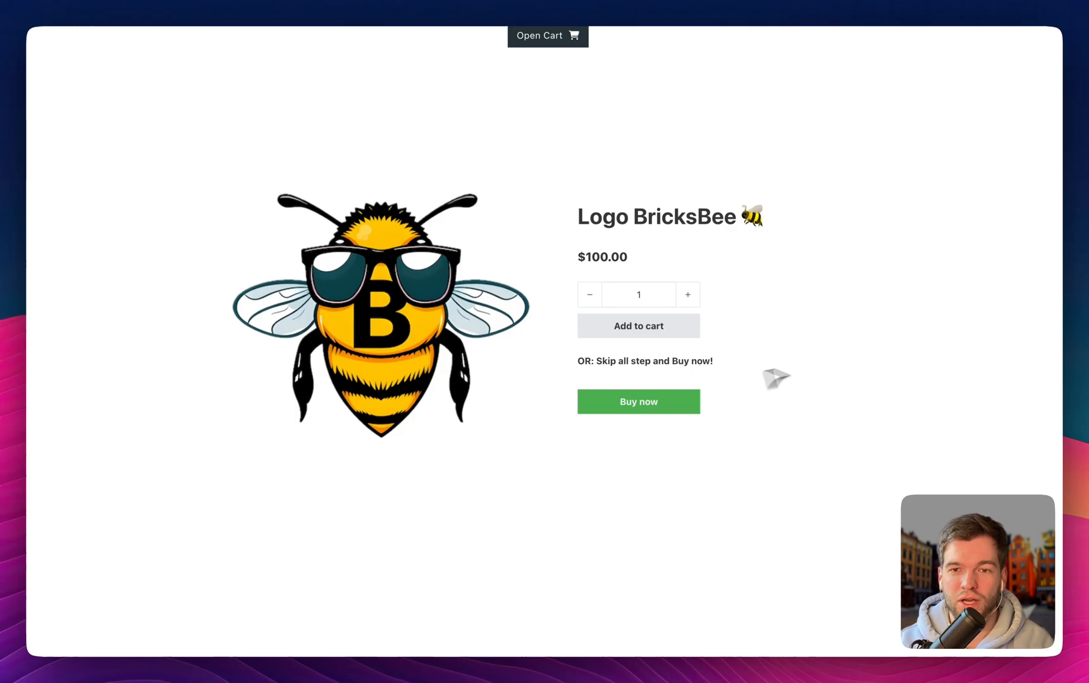
mouse_move(591, 292)
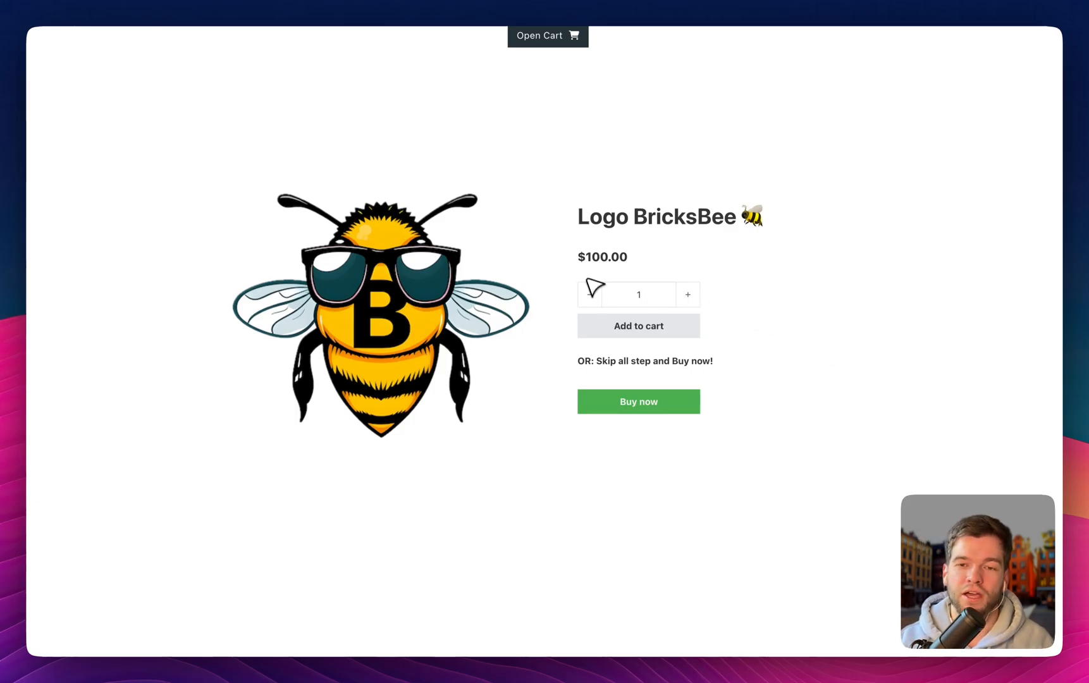
mouse_move(667, 336)
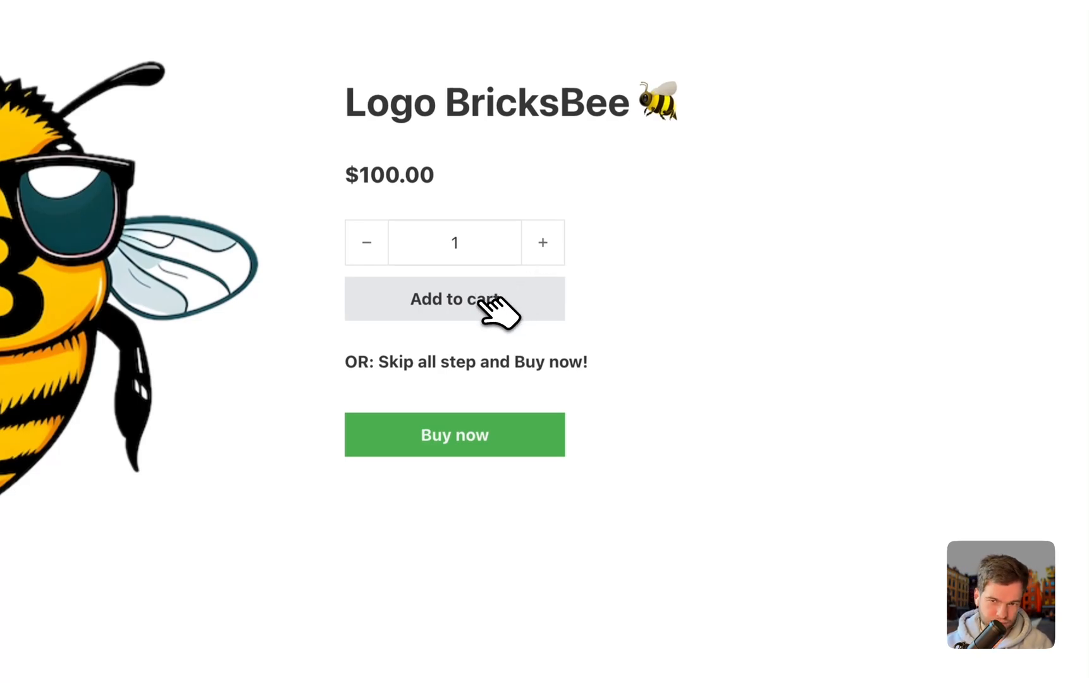
Add Logo BricksBee to the cart, view checkout, then remove it from the cart
click(455, 299)
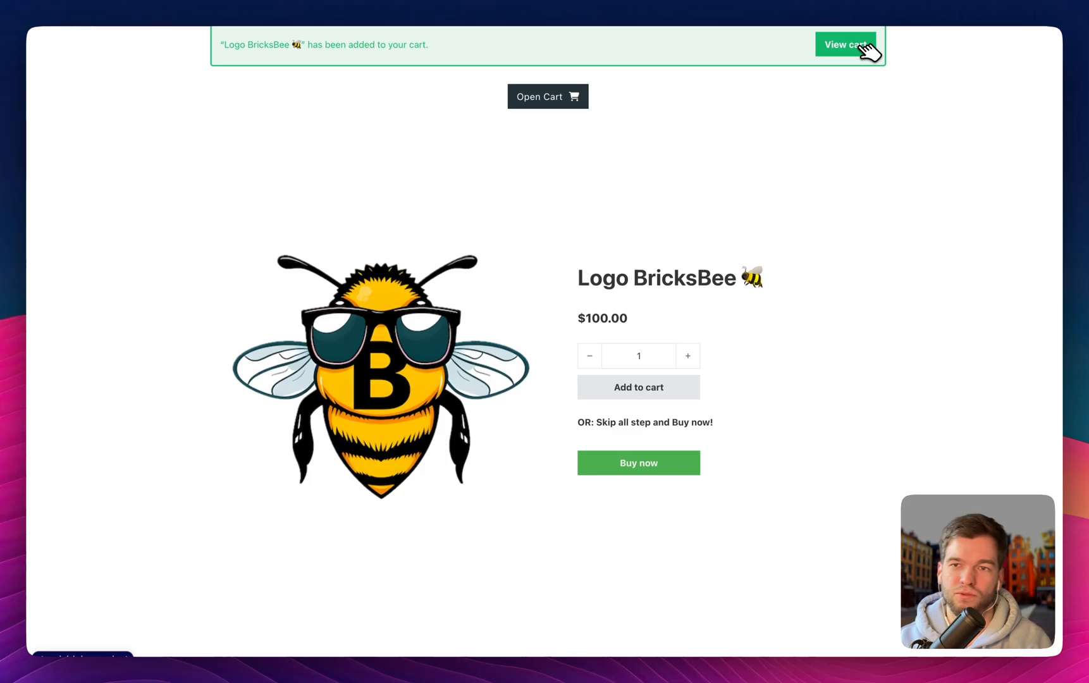
click(846, 44)
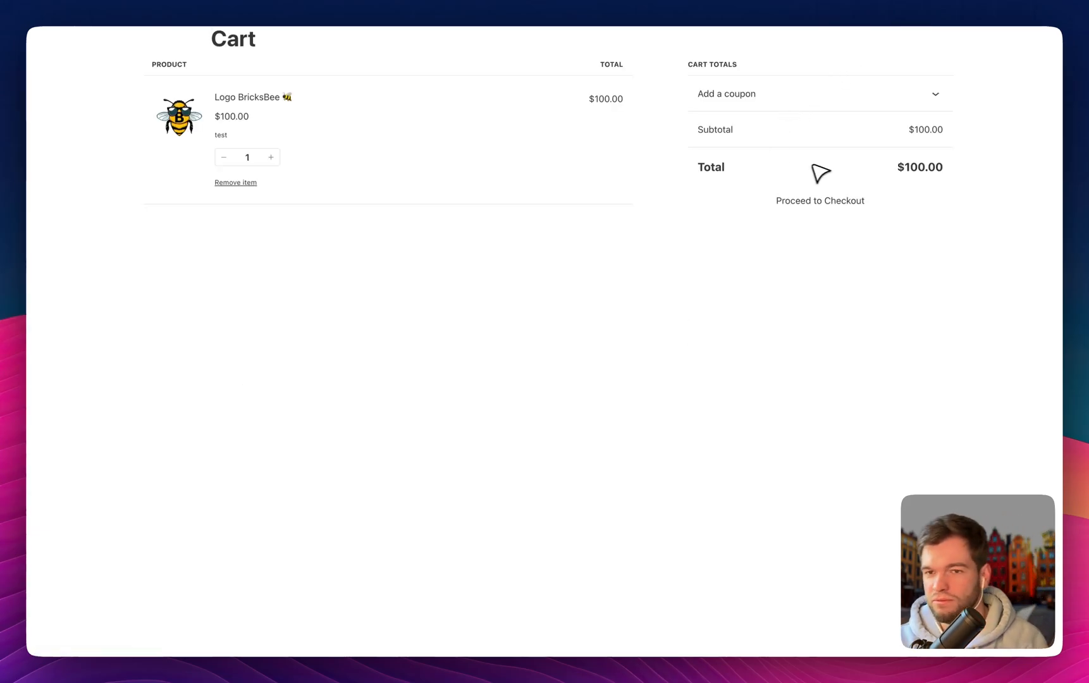
click(820, 201)
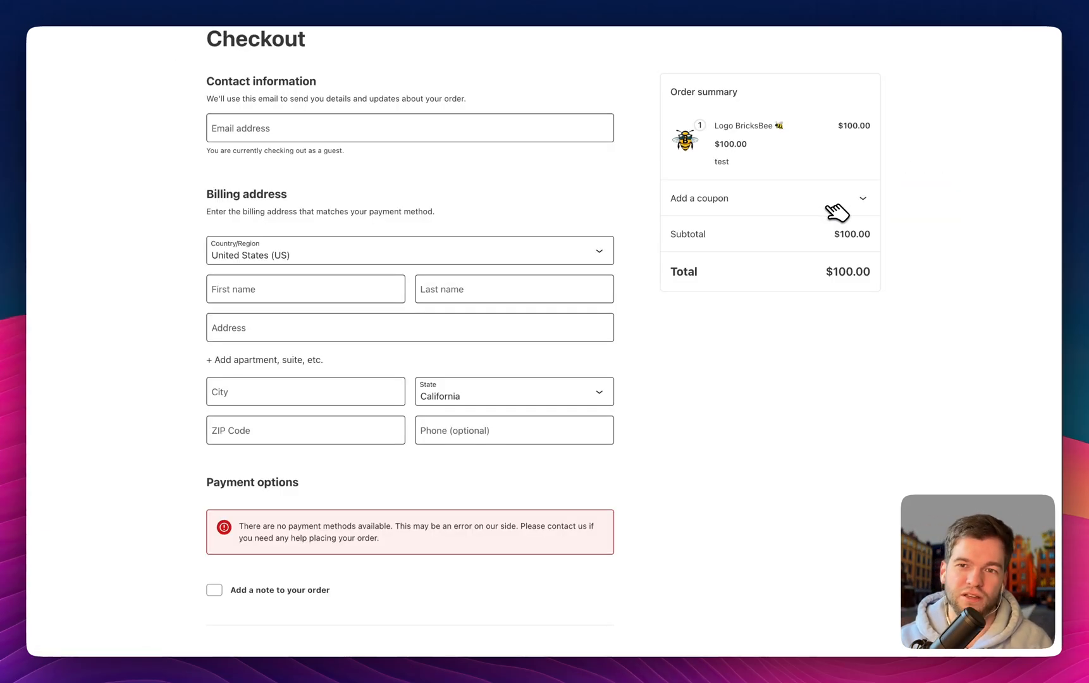
mouse_move(713, 267)
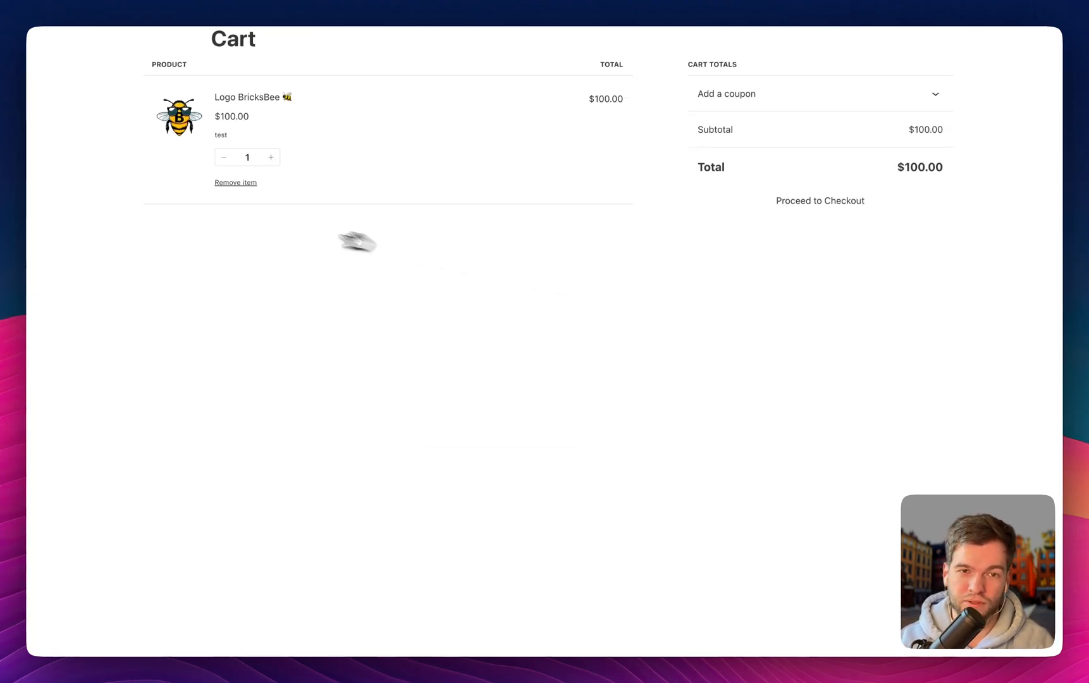
click(235, 183)
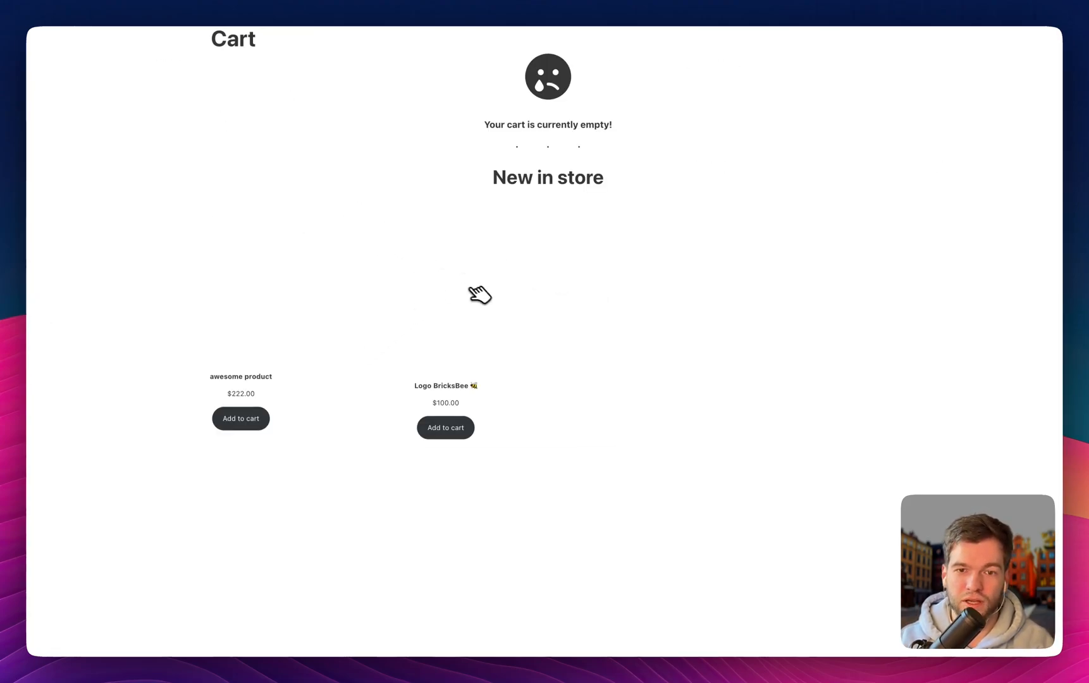
Open the Logo BricksBee product page and test its original green Buy now button
click(445, 386)
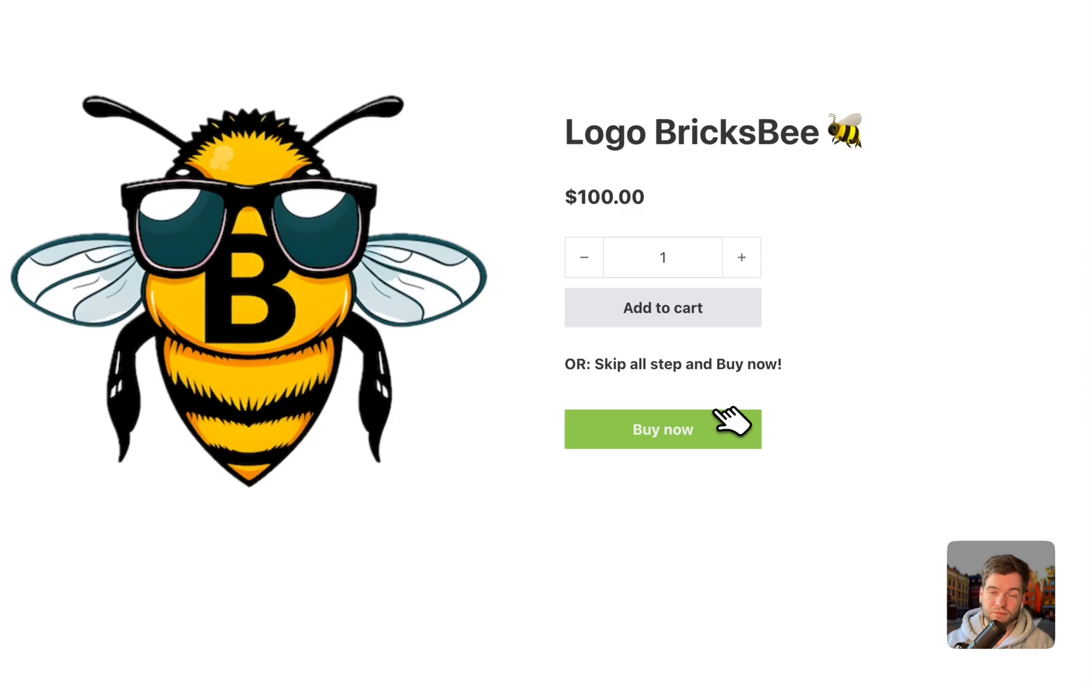
click(663, 429)
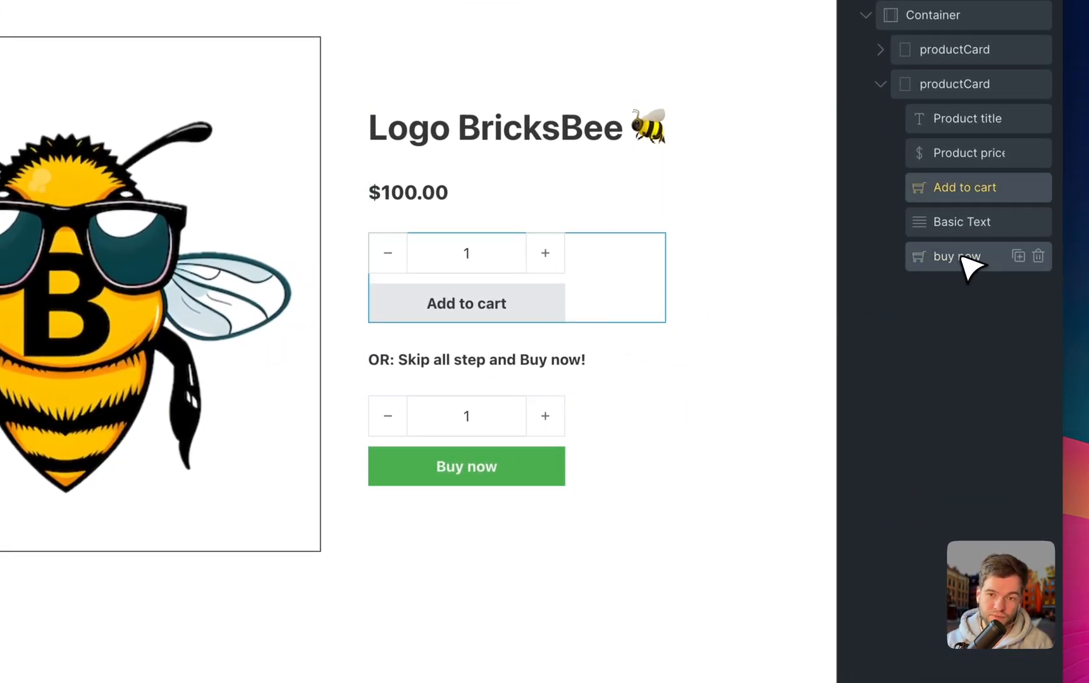
Delete the old buy now element and name the new add-to-cart element 'buy now'
click(957, 256)
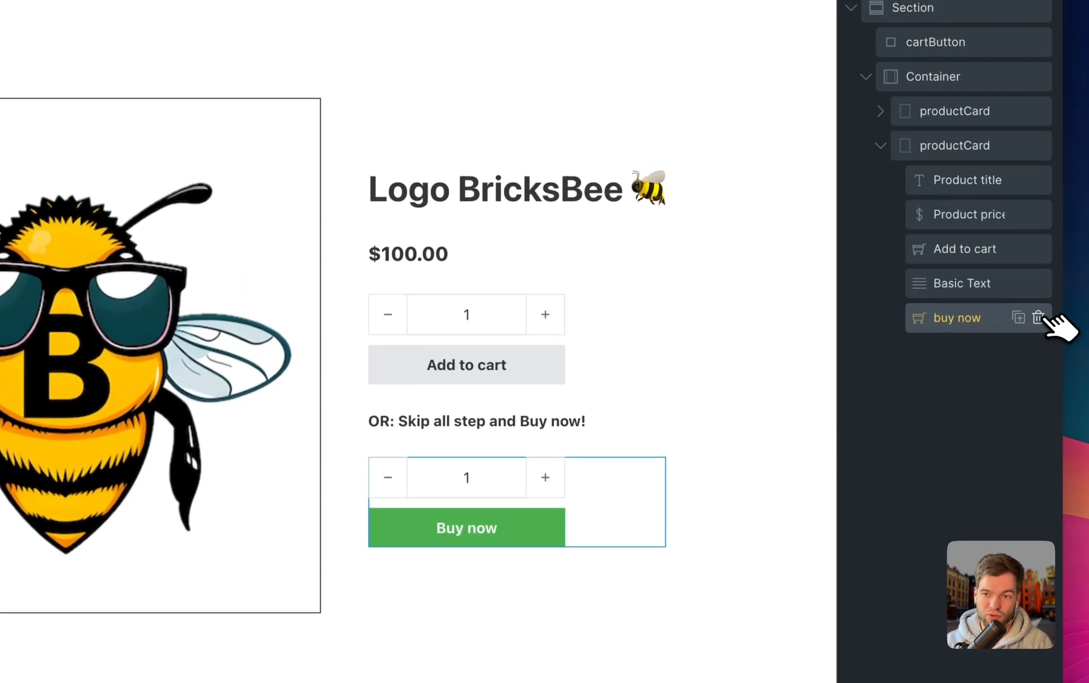
click(1039, 317)
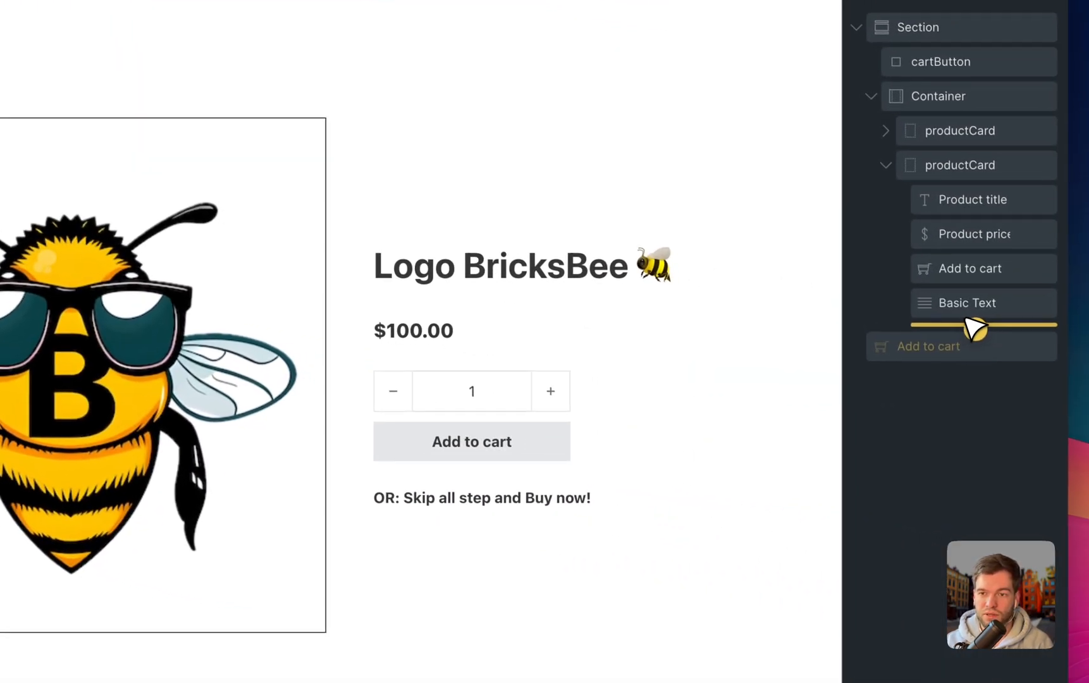
text(buy)
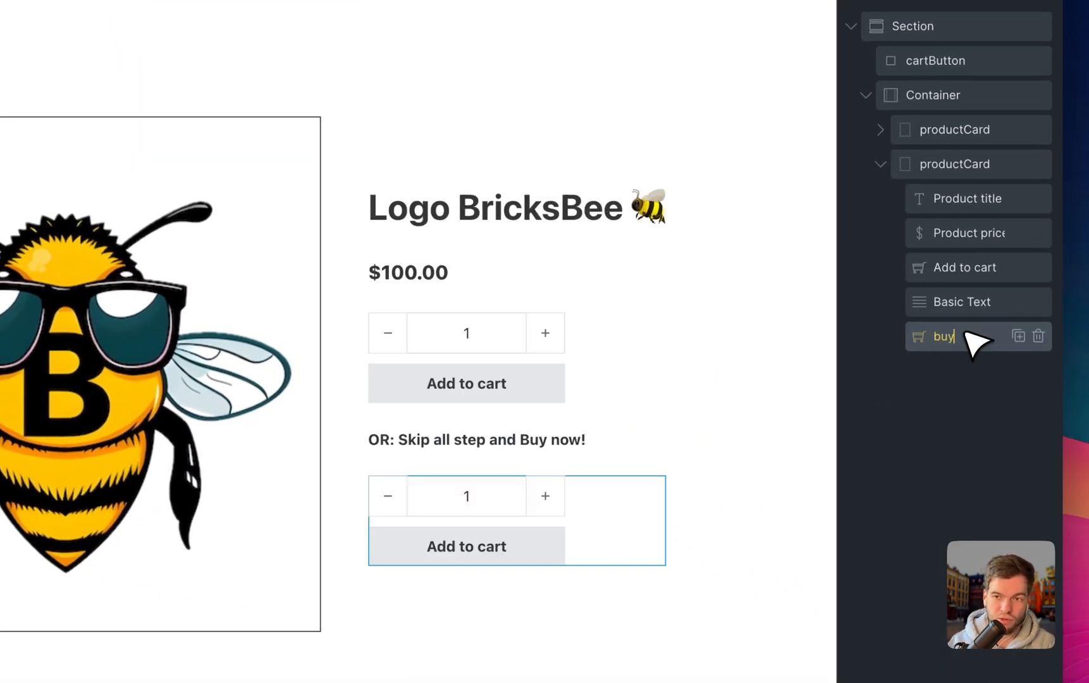
text(now)
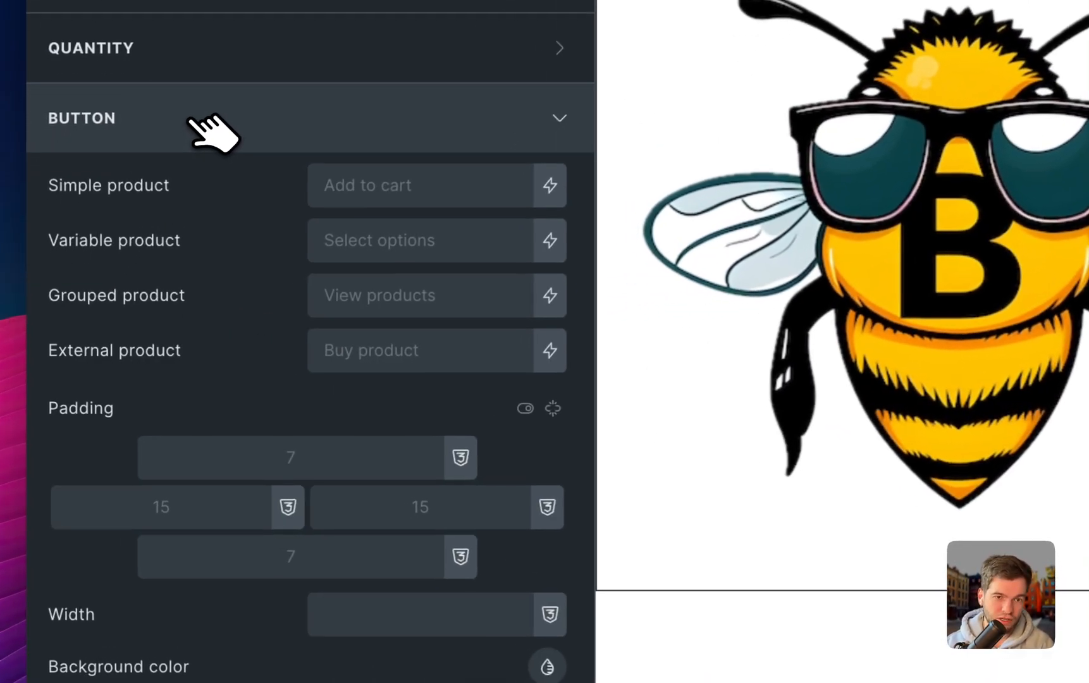
Enable Buy Now redirect to checkout on the 'Buy now test' button and open background colour
scroll(down, 3)
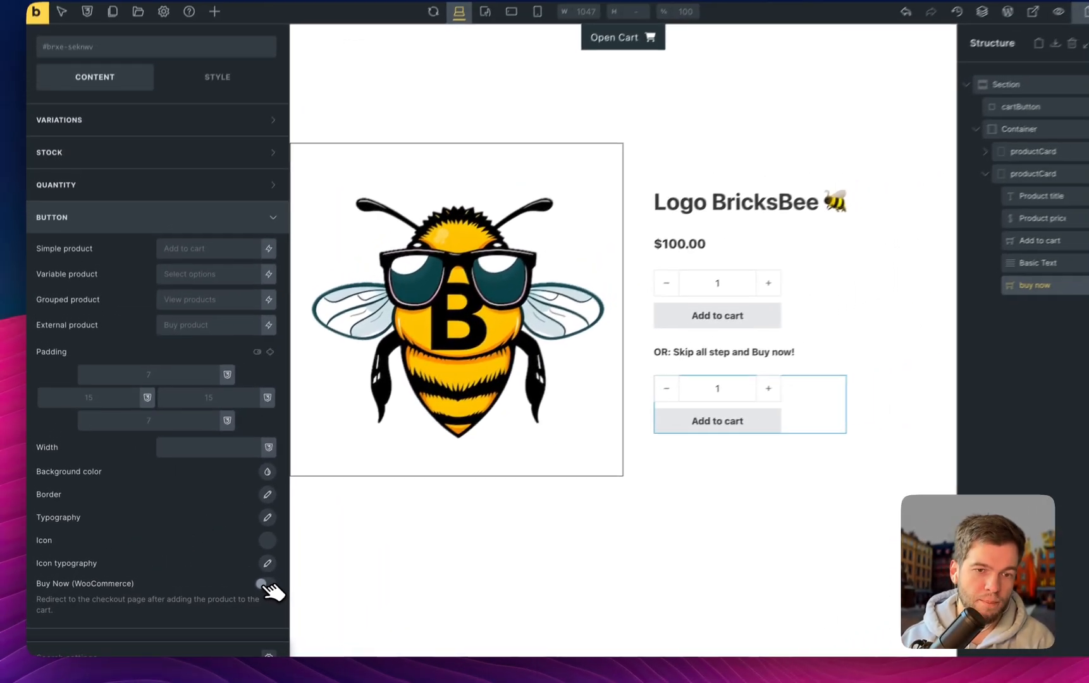
click(261, 584)
text(Buy now test)
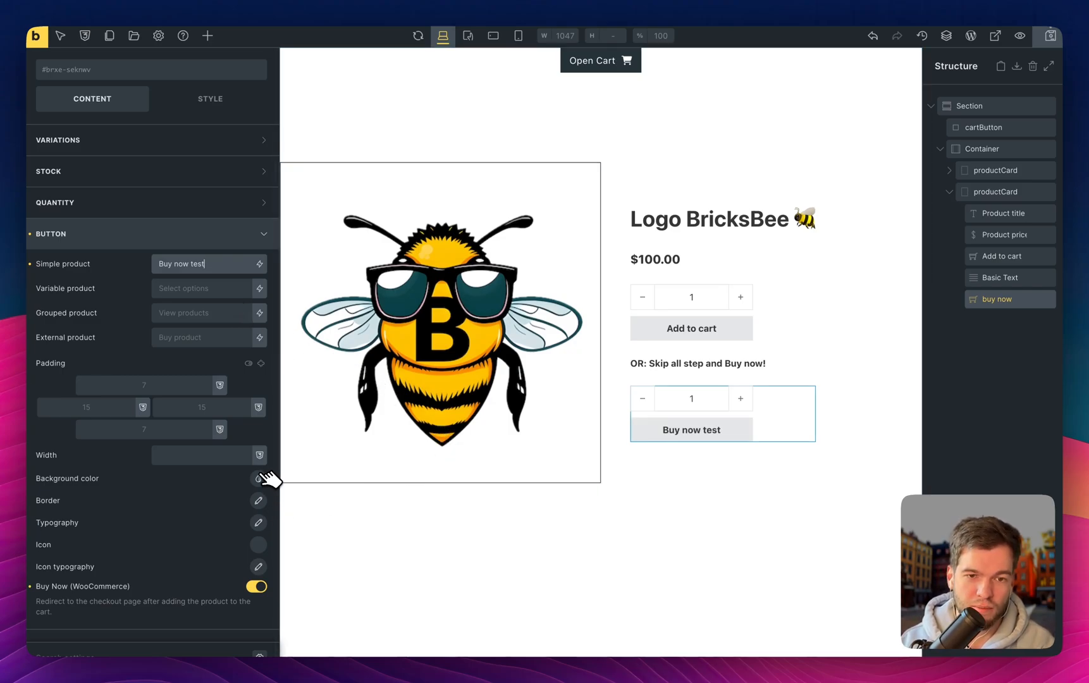
click(235, 417)
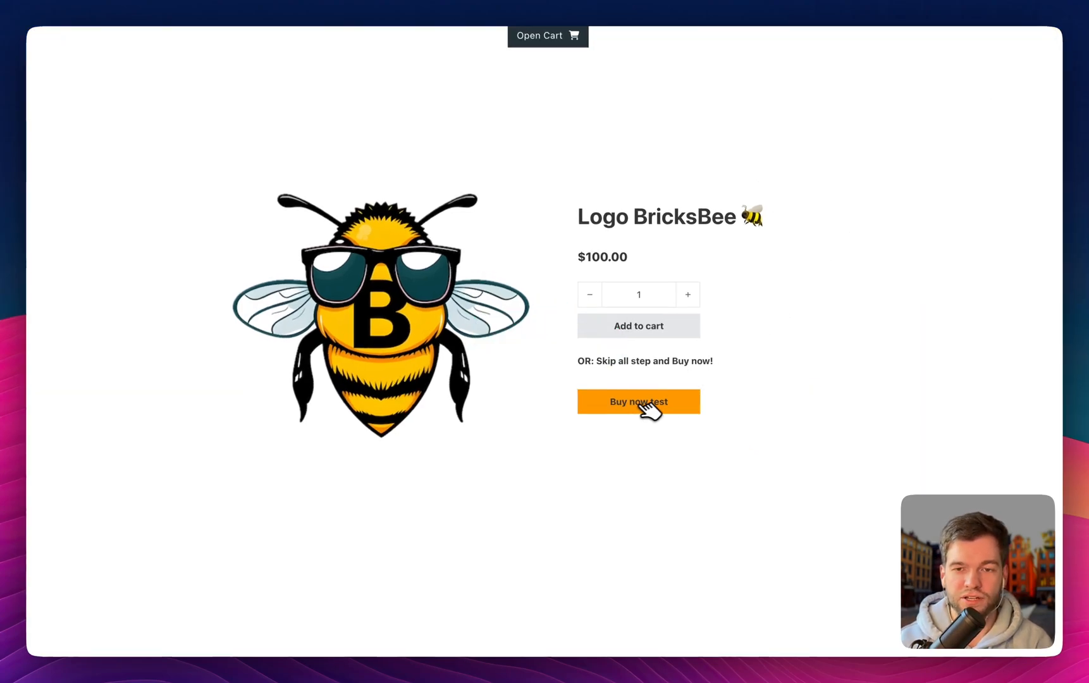
mouse_move(686, 425)
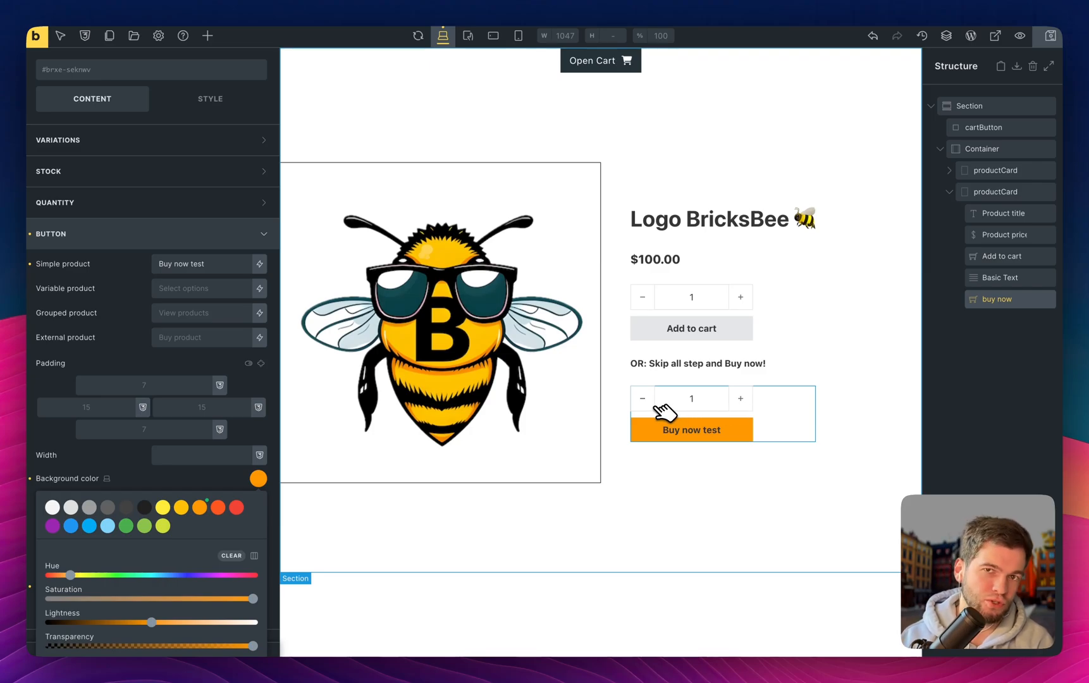
mouse_move(661, 404)
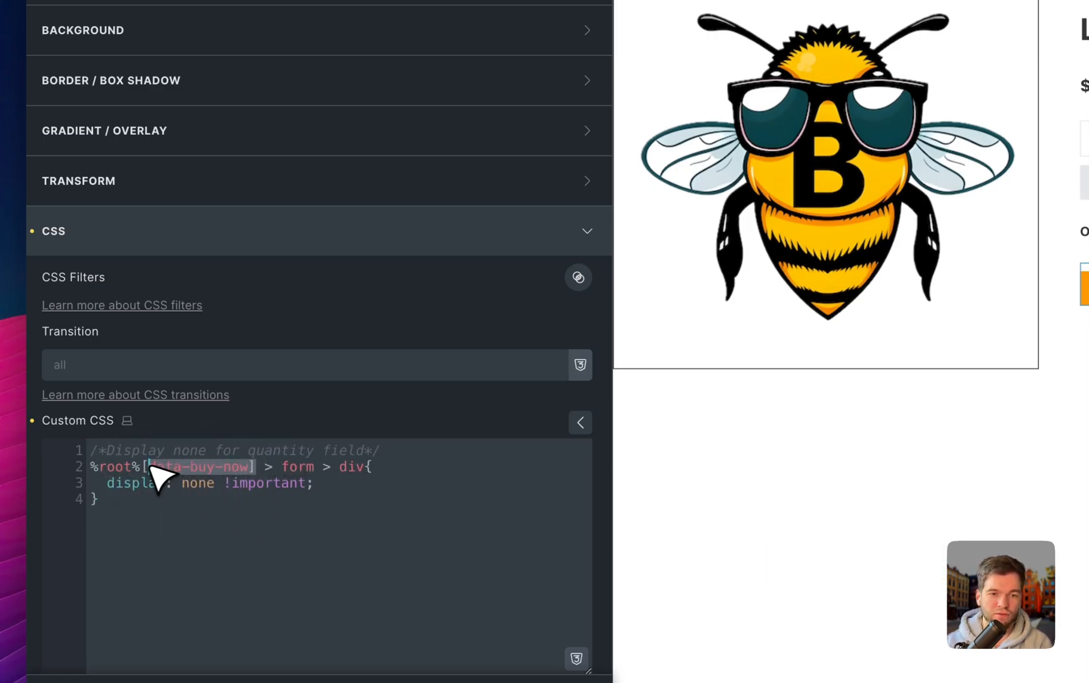
Save the page with the custom CSS hiding the buy-now quantity field
key(Delete)
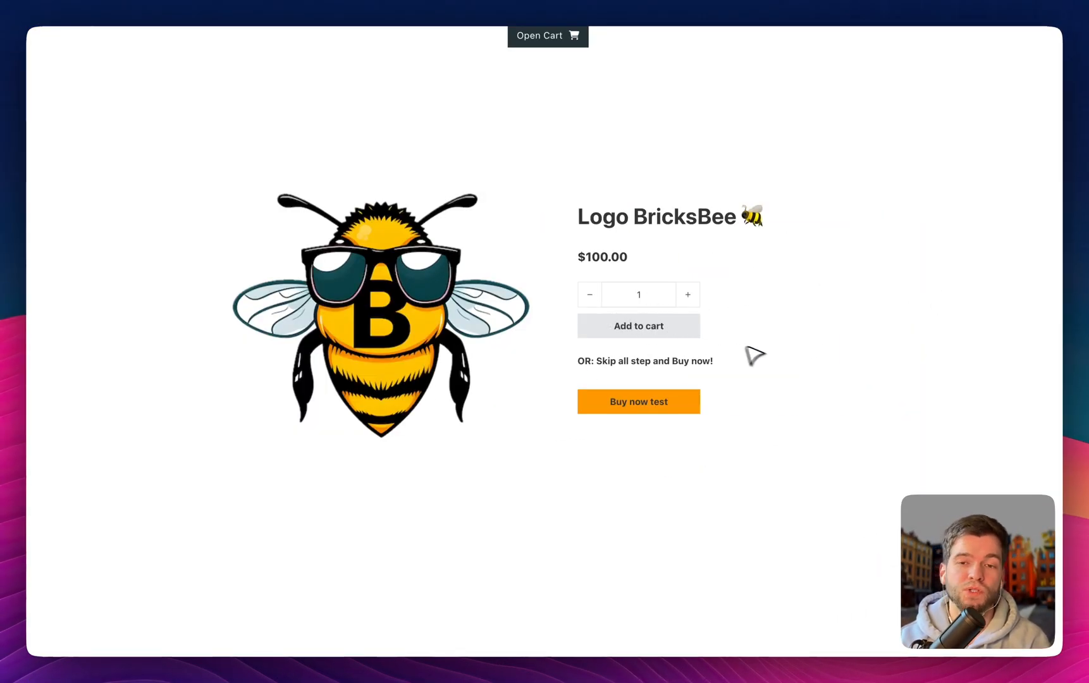
Click the orange Buy now test button to land on checkout with Logo BricksBee
click(638, 401)
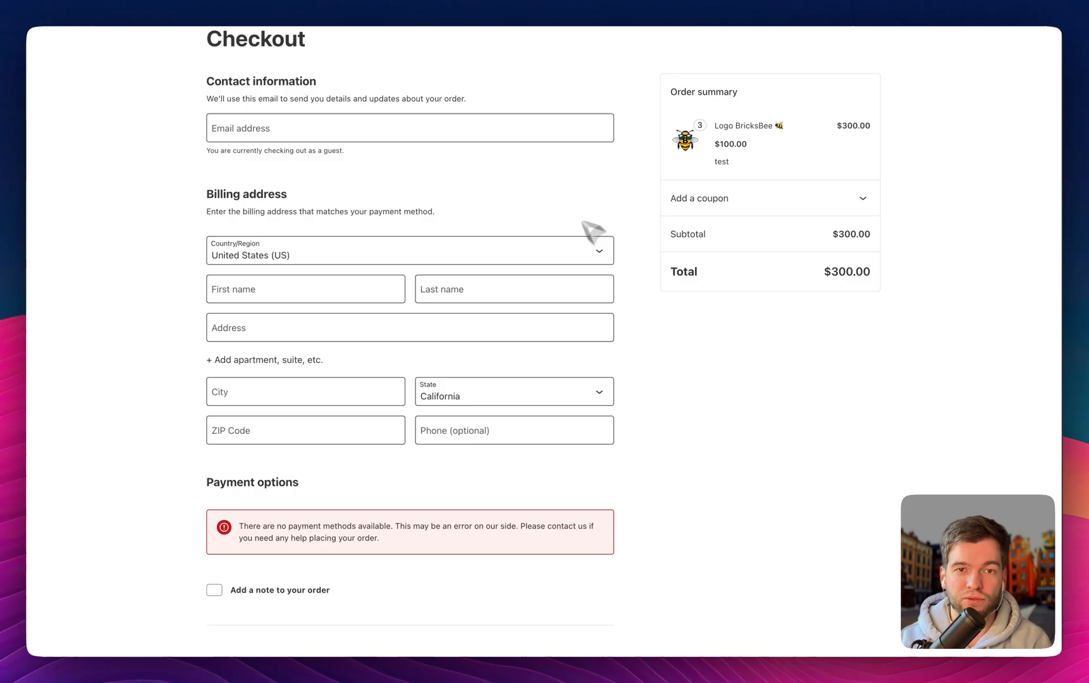
key(cmd+l)
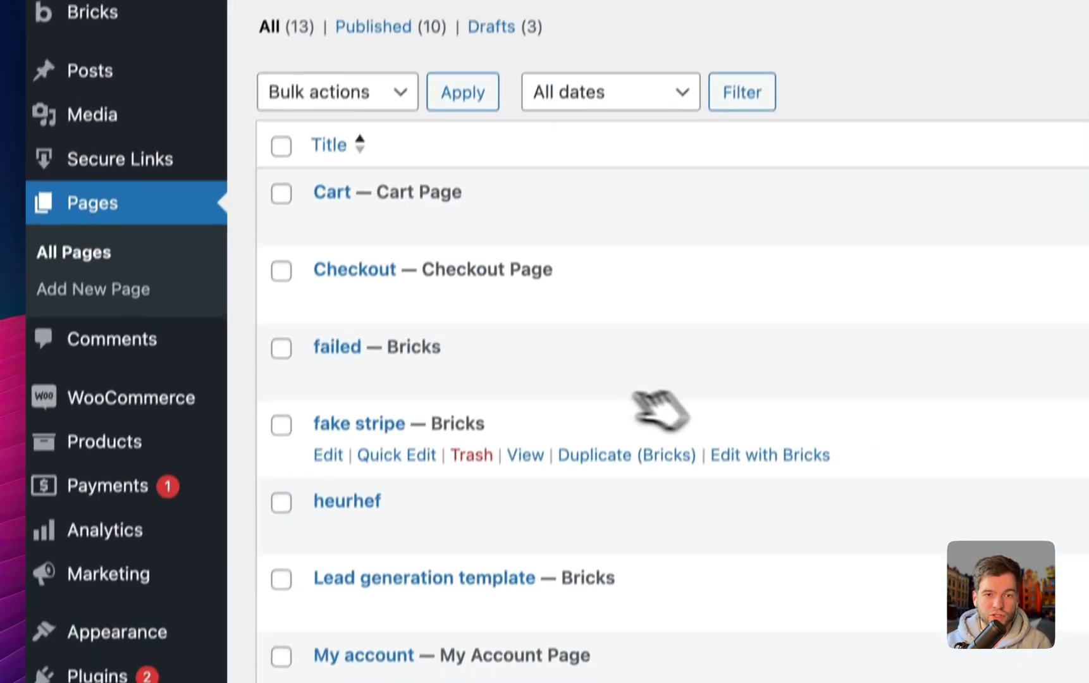
Open Pages > All Pages to see Cart and Checkout pages
click(396, 455)
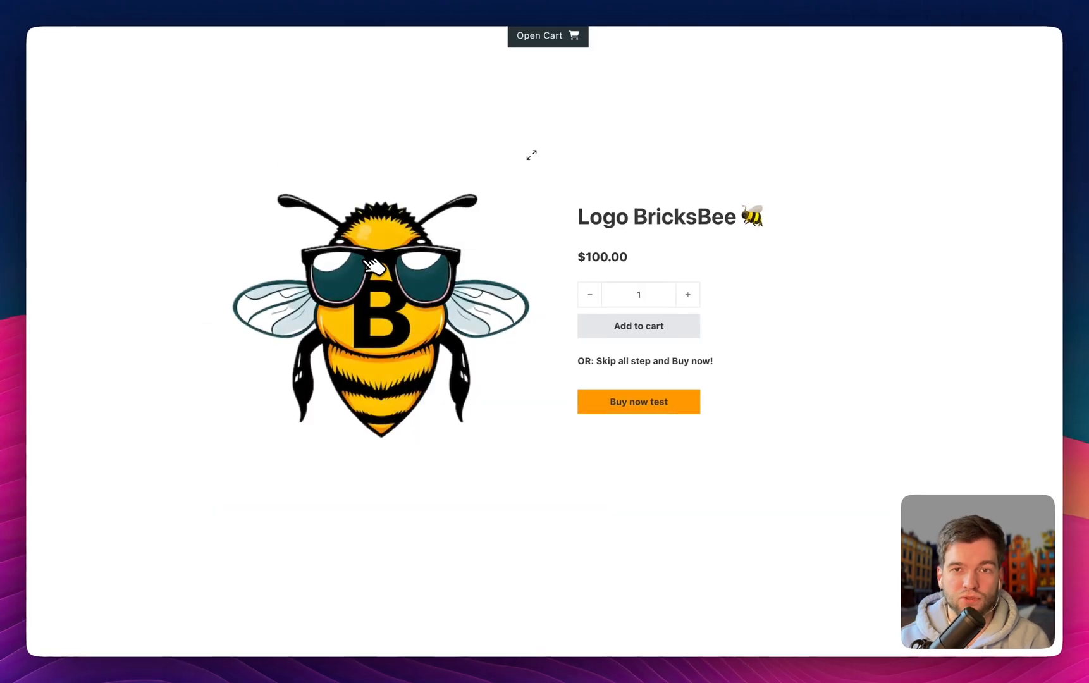
Click Buy now test again, reaching checkout with four Logo BricksBee totalling $400.00
click(639, 402)
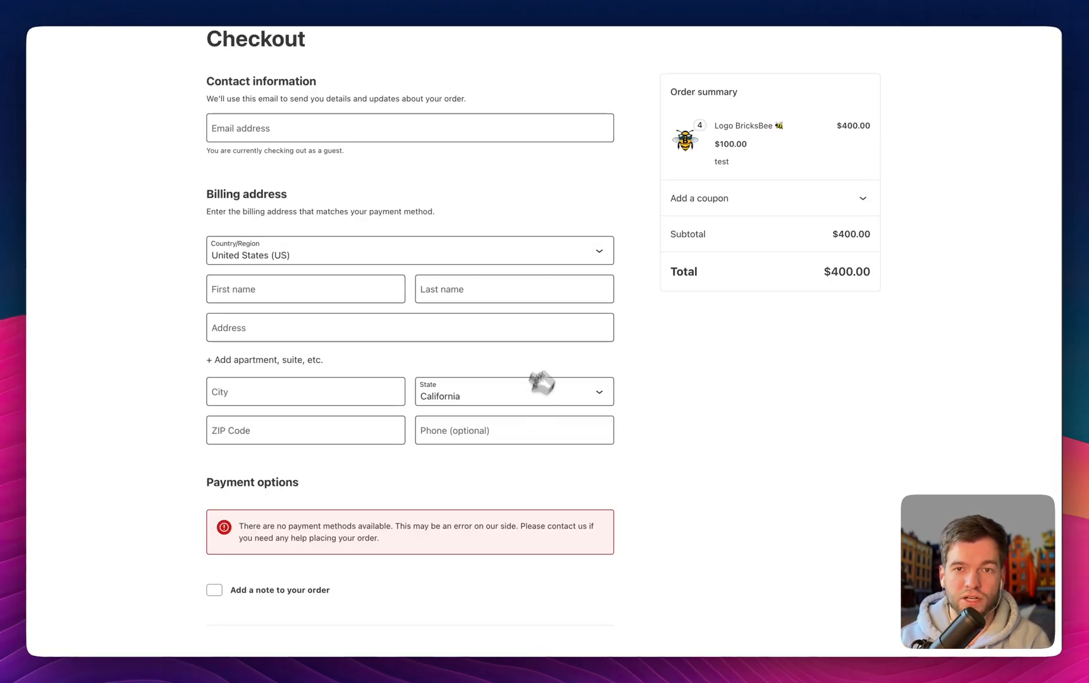